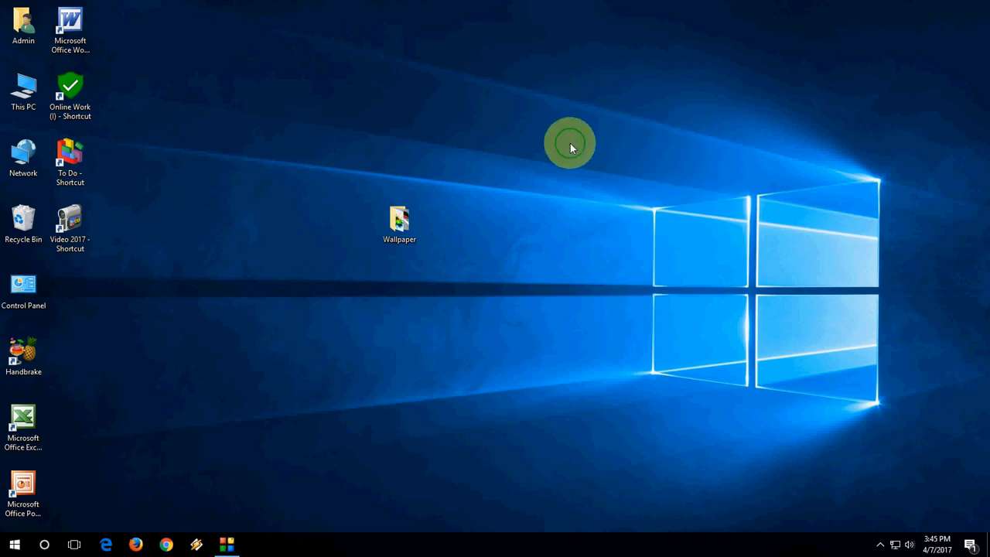
{"action": "mouse_move", "coordinate": [215, 514]}
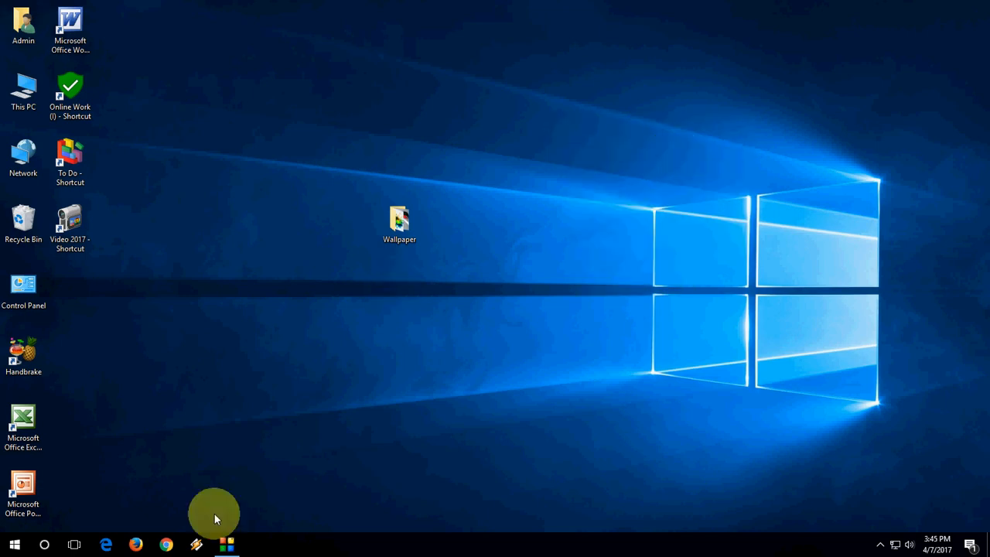
{"action": "mouse_move", "coordinate": [368, 337]}
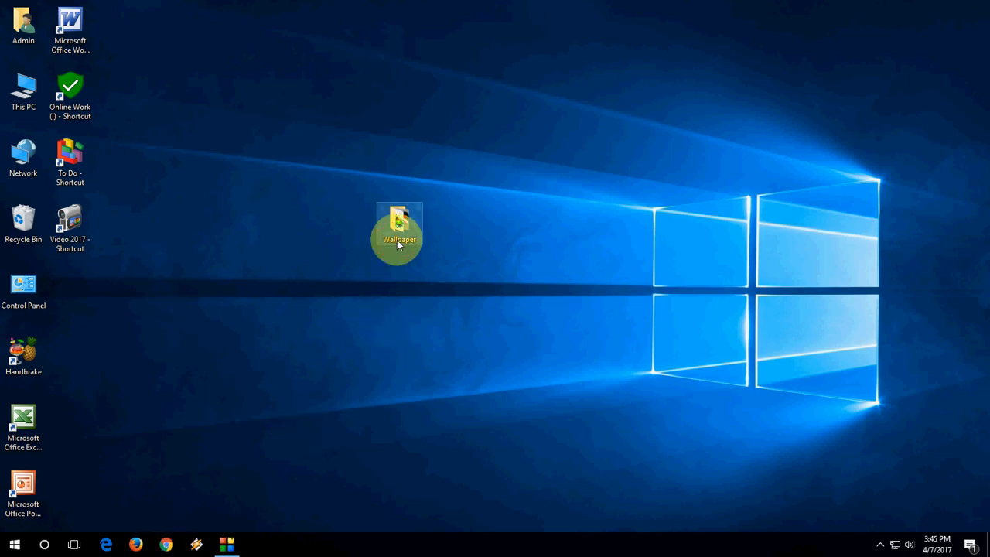
- Show the Wallpaper folder's 23 wallpaper images in File Explorer
{"action": "double_click", "coordinate": [399, 232]}
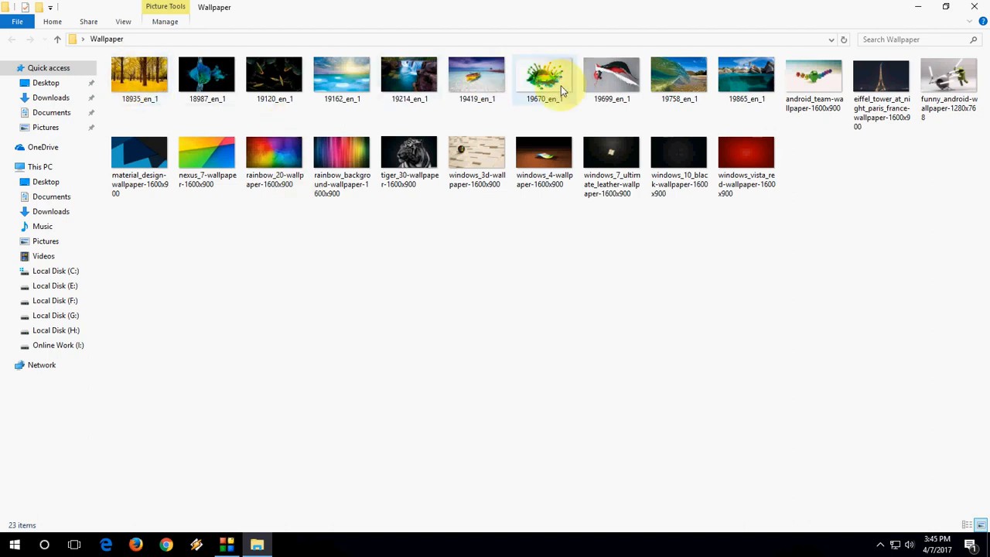
{"action": "mouse_move", "coordinate": [611, 74]}
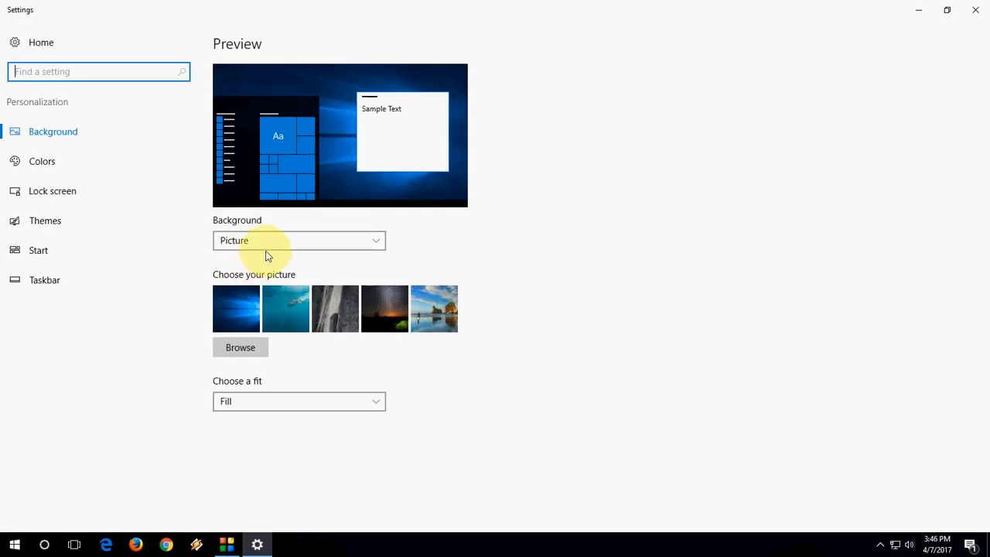
- Set the background type to Slideshow using the Wallpaper folder as its album
{"action": "left_click", "coordinate": [299, 240]}
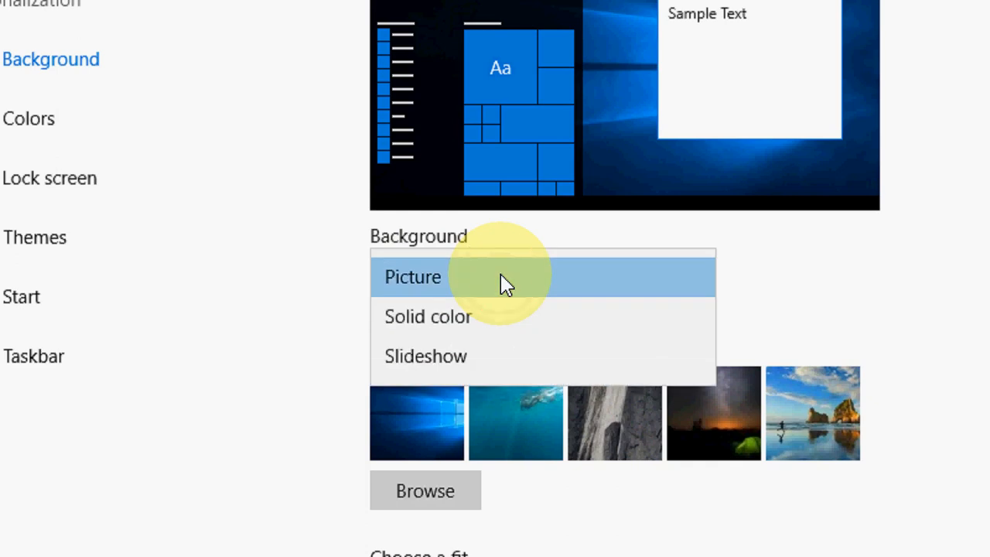
{"action": "mouse_move", "coordinate": [410, 363]}
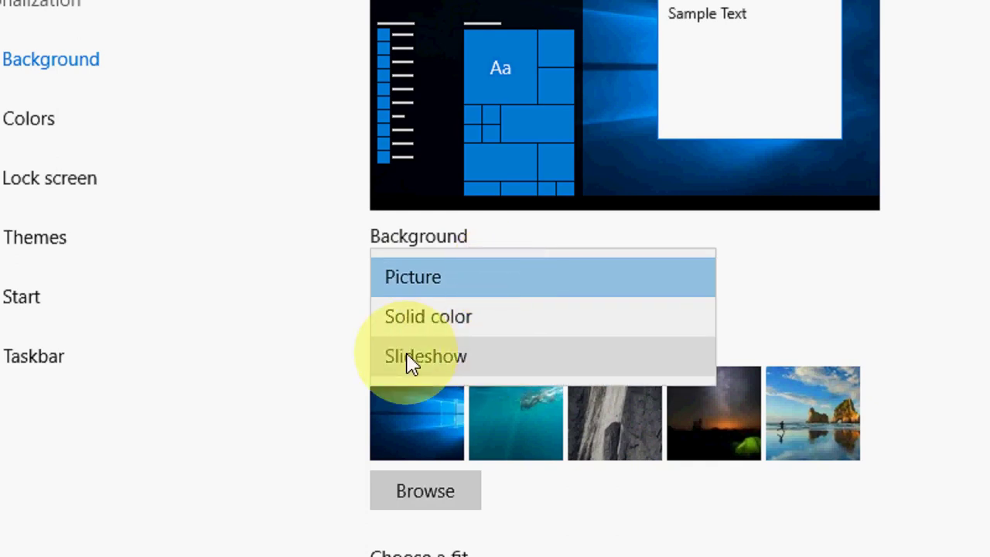
{"action": "left_click", "coordinate": [427, 356]}
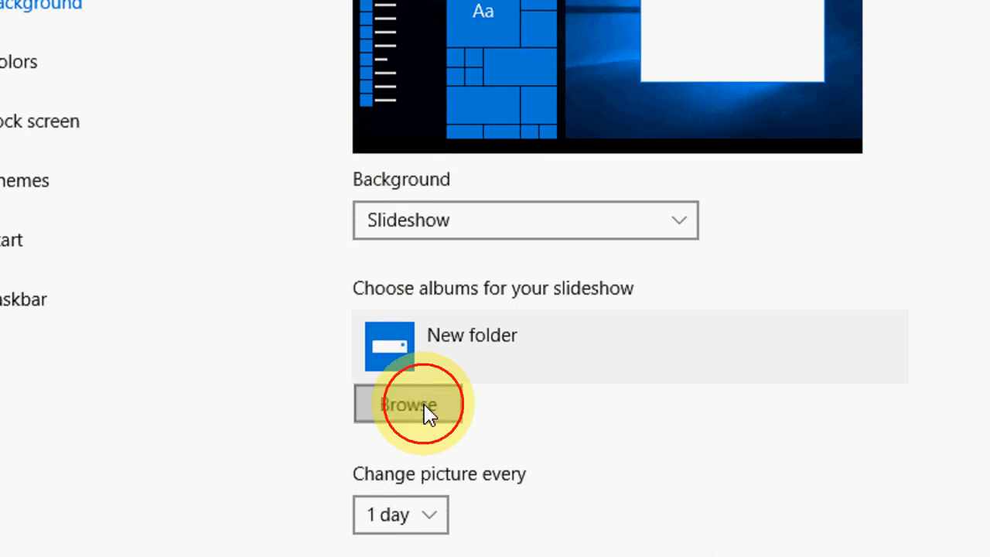
{"action": "left_click", "coordinate": [409, 403]}
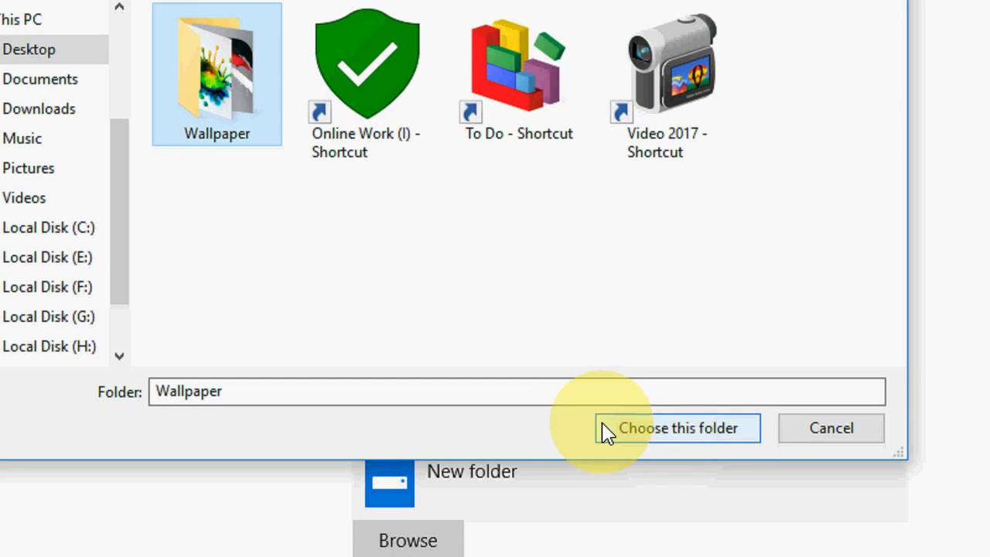
{"action": "left_click", "coordinate": [676, 427]}
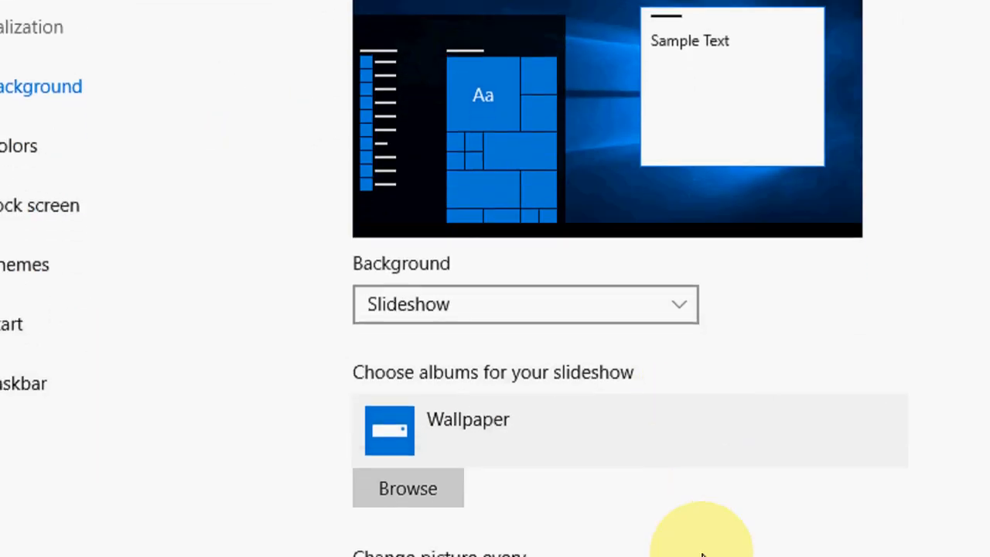
{"action": "scroll", "scroll_direction": "down", "scroll_amount": 3}
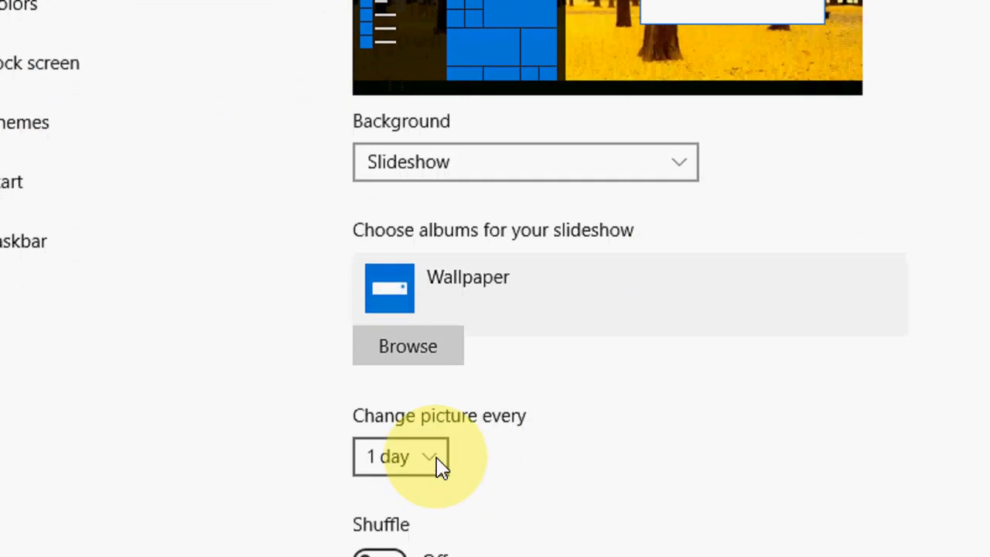
- Change the slideshow picture every 1 minute with Shuffle turned on
{"action": "left_click", "coordinate": [399, 456]}
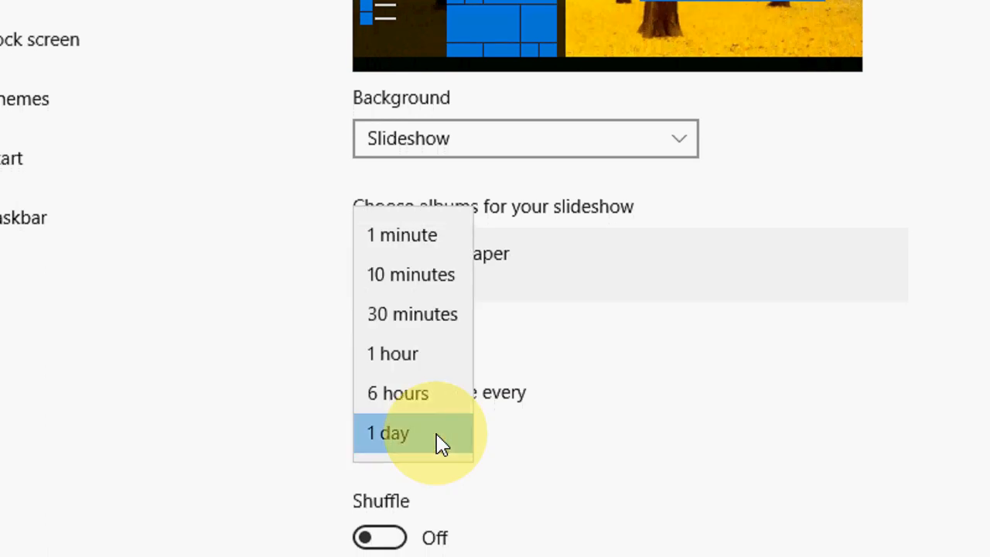
{"action": "mouse_move", "coordinate": [434, 281]}
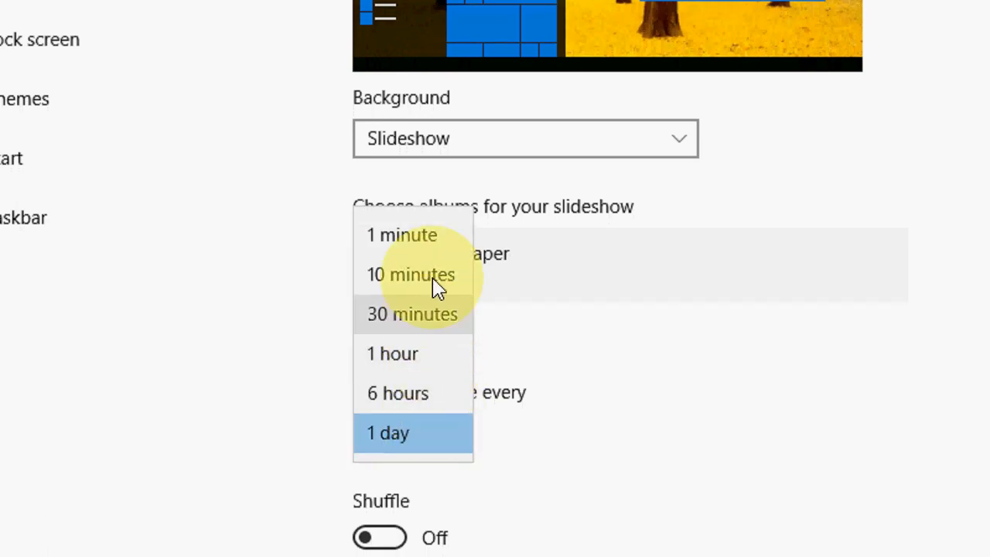
{"action": "left_click", "coordinate": [403, 235]}
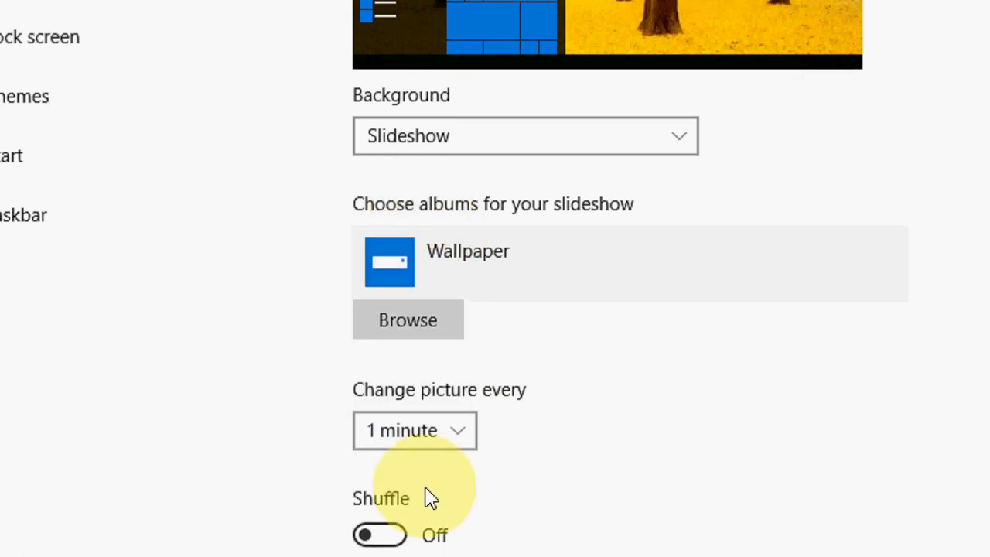
{"action": "left_click", "coordinate": [380, 535]}
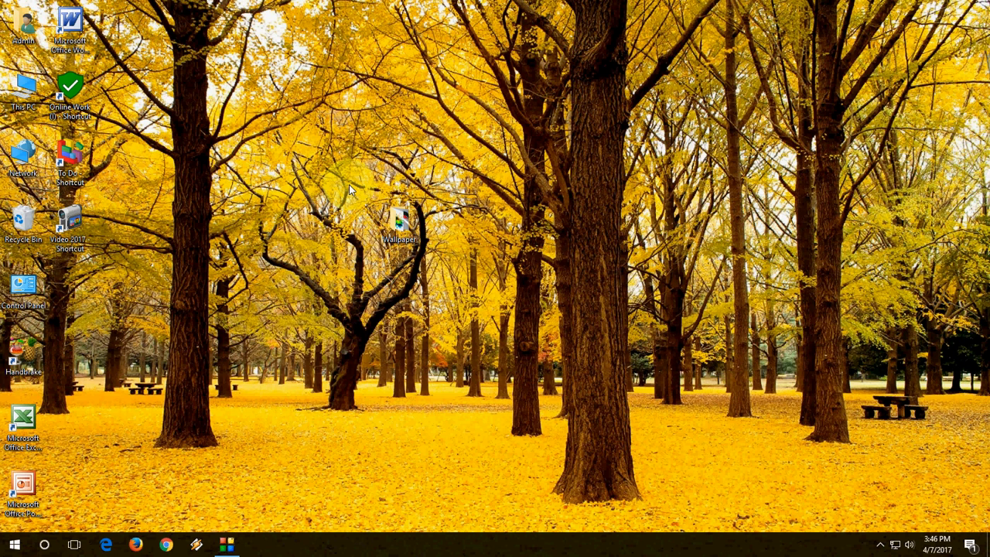
{"action": "mouse_move", "coordinate": [270, 253]}
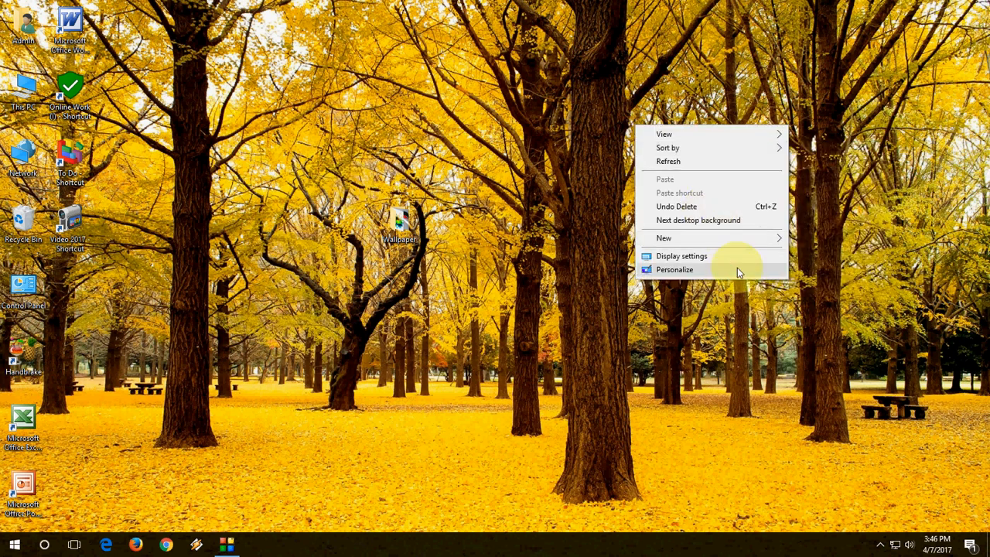
- Reopen Personalization and confirm the background type is still Slideshow with shuffle on
{"action": "left_click", "coordinate": [674, 269]}
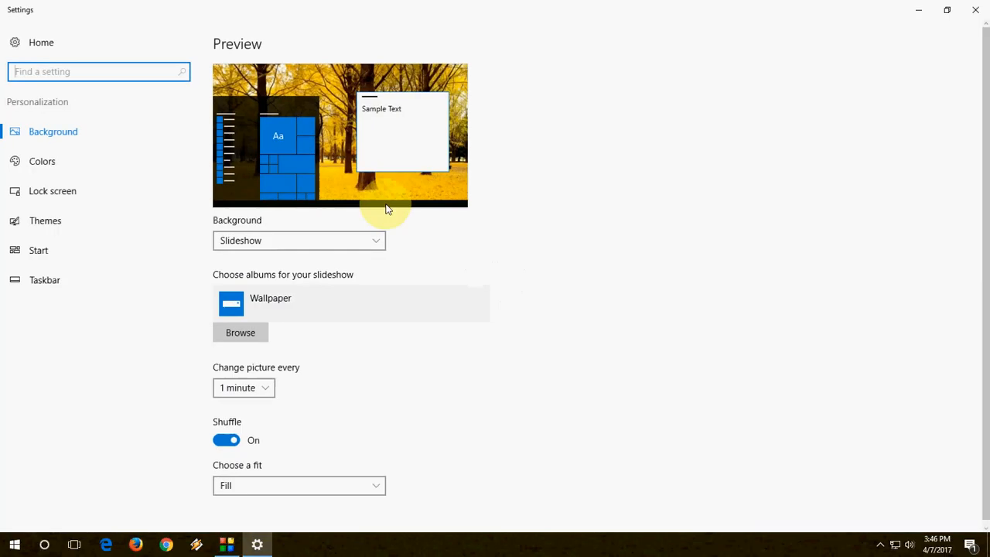
{"action": "mouse_move", "coordinate": [313, 325]}
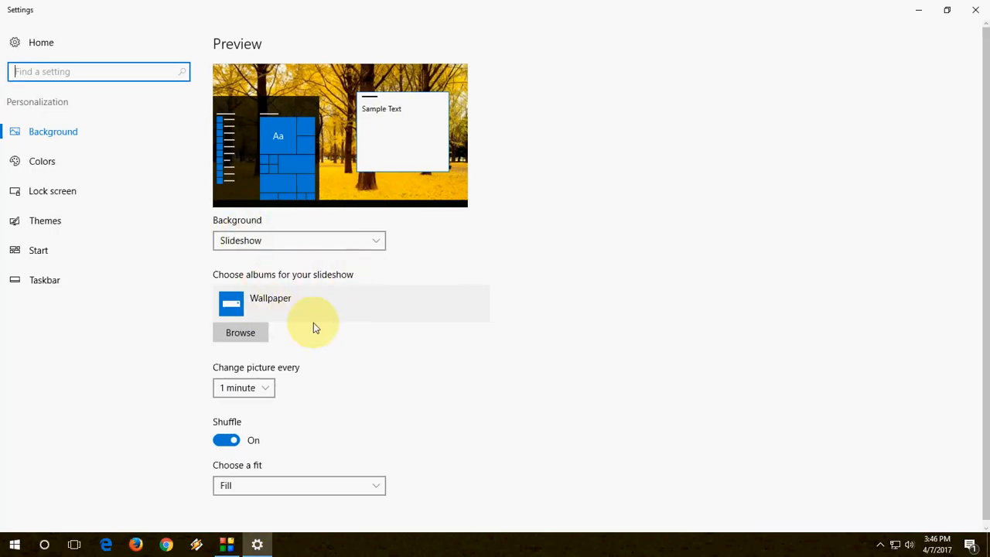
{"action": "left_click", "coordinate": [297, 240]}
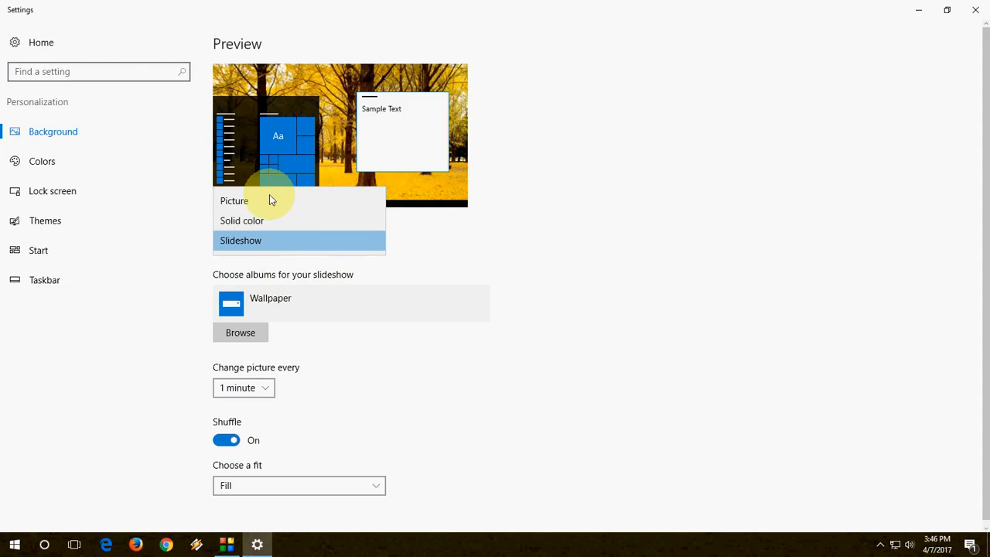
{"action": "left_click", "coordinate": [241, 239]}
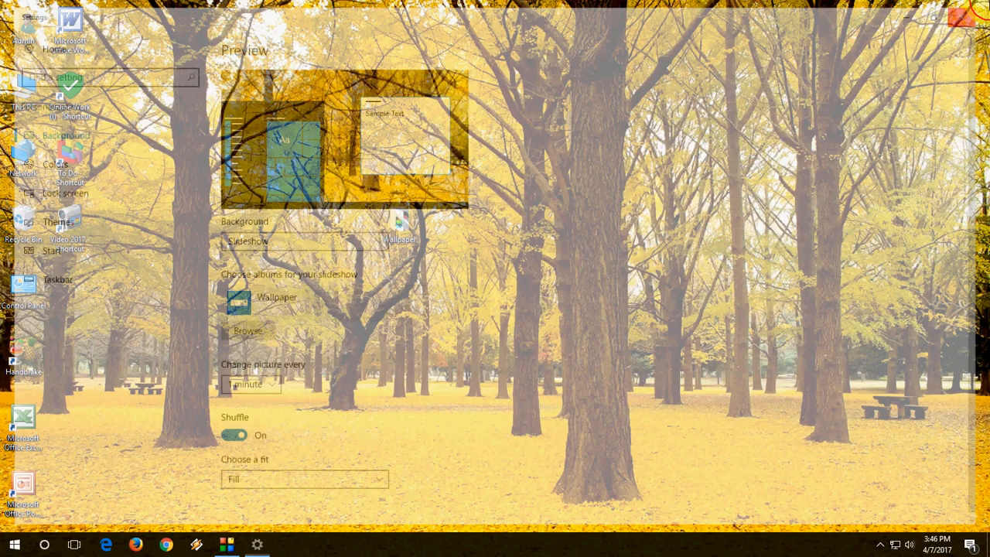